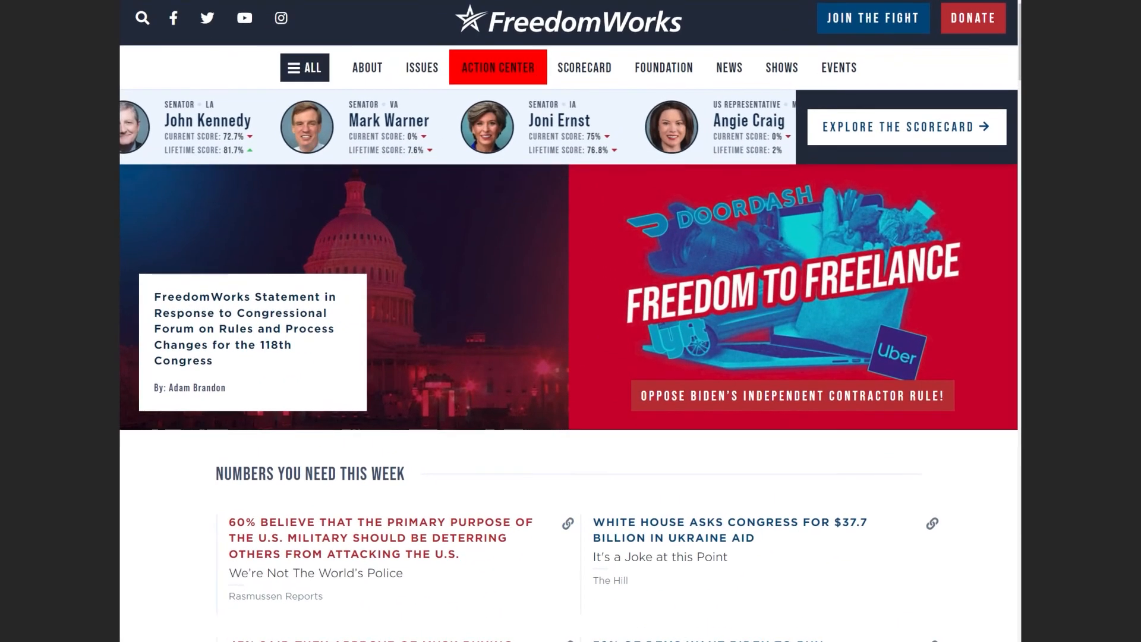
Step: Select the Freedom to Freelance banner to show the 'Oppose Biden's Independent Contractor Rule' card
left_click(792, 395)
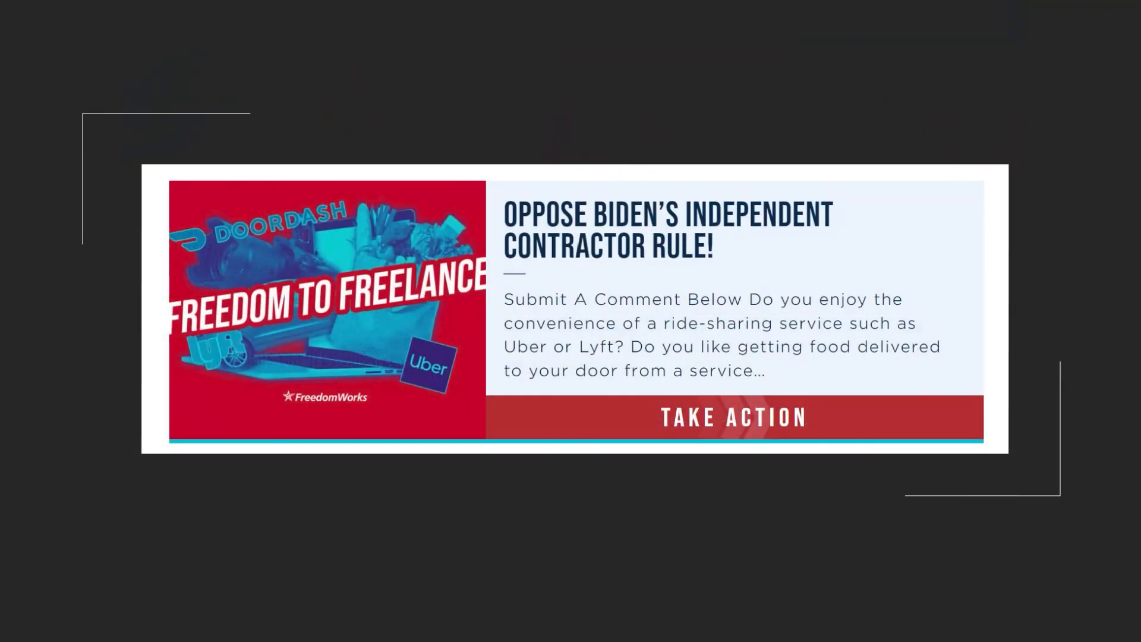